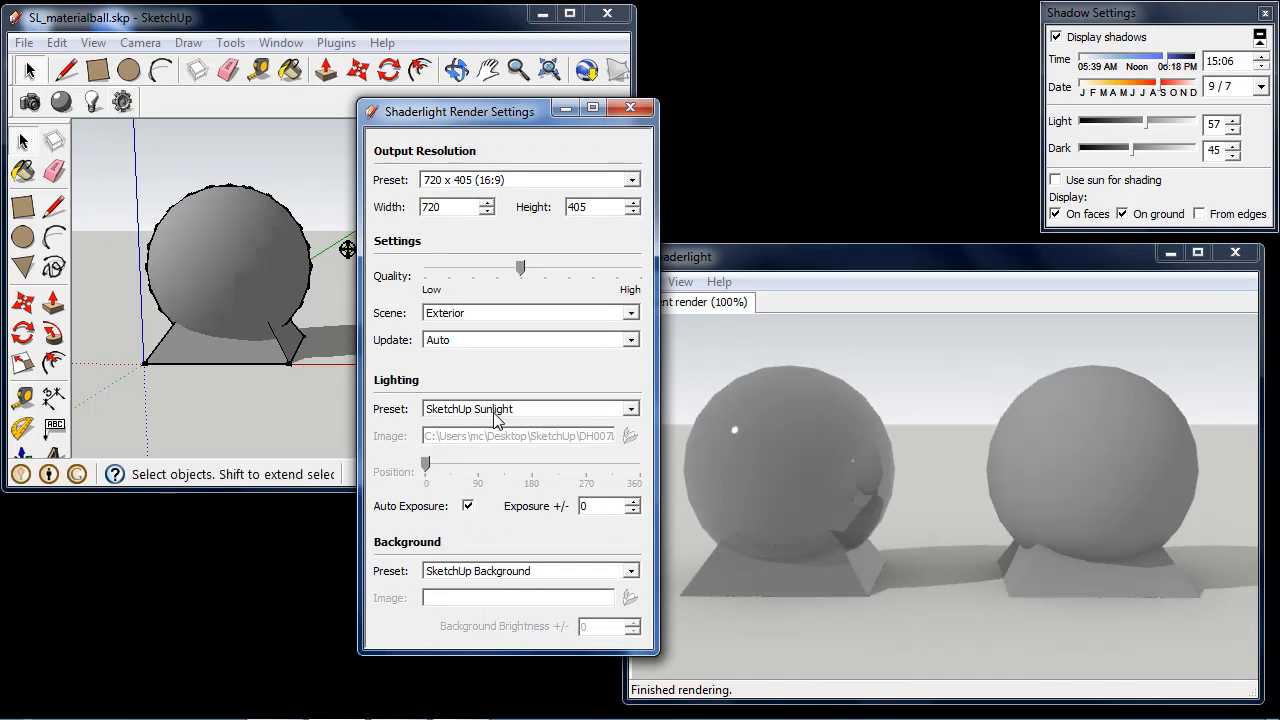
mouse_move(520, 415)
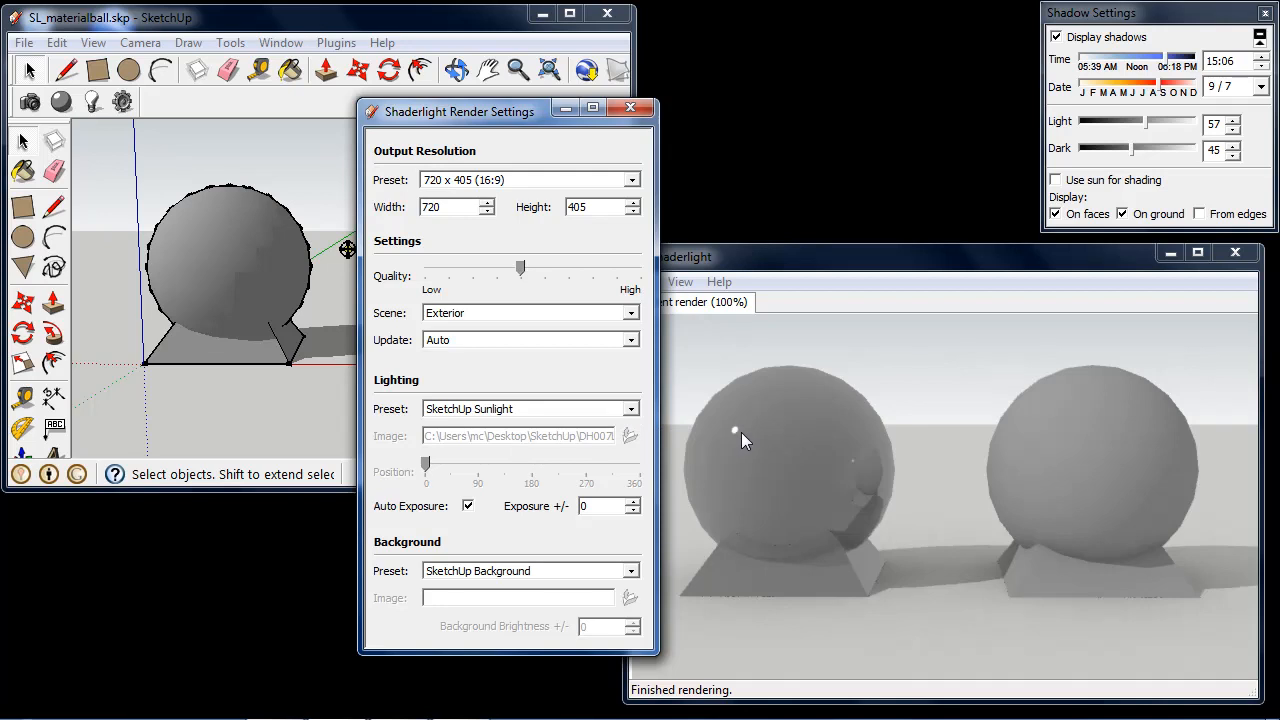
mouse_move(925, 389)
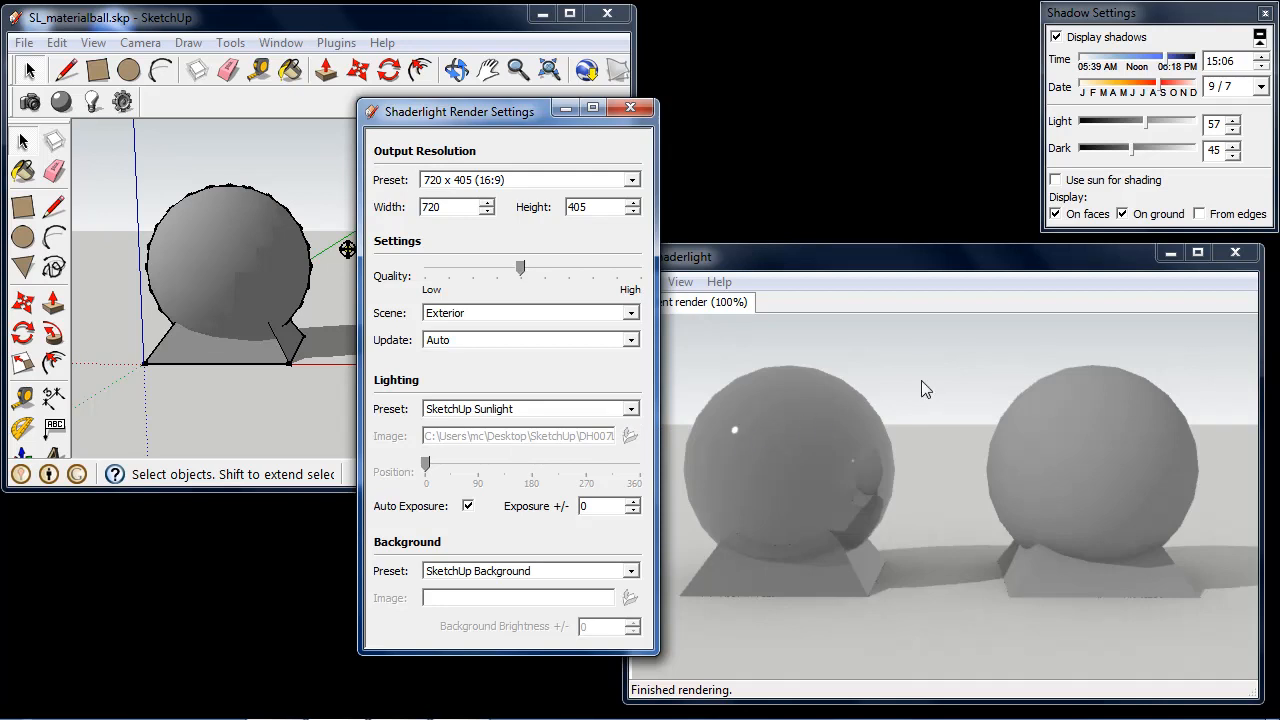
mouse_move(1118, 100)
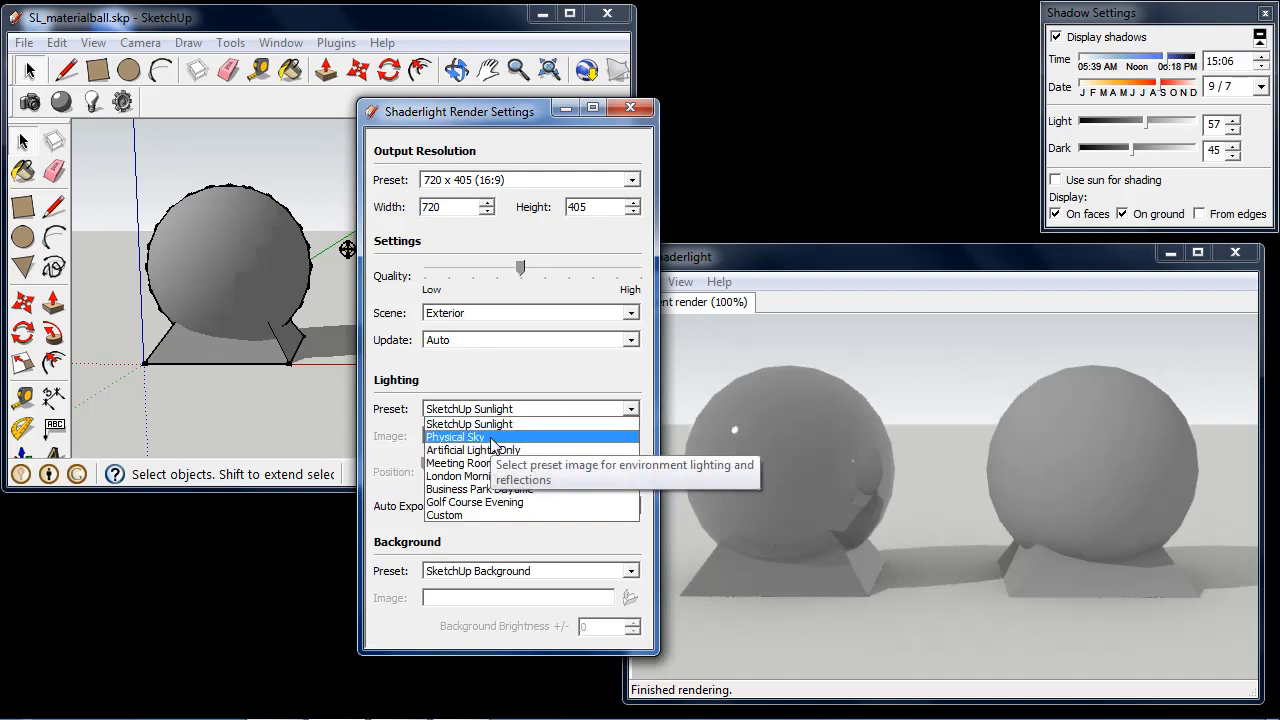
Set the Shaderlight lighting preset to Physical Sky
click(455, 437)
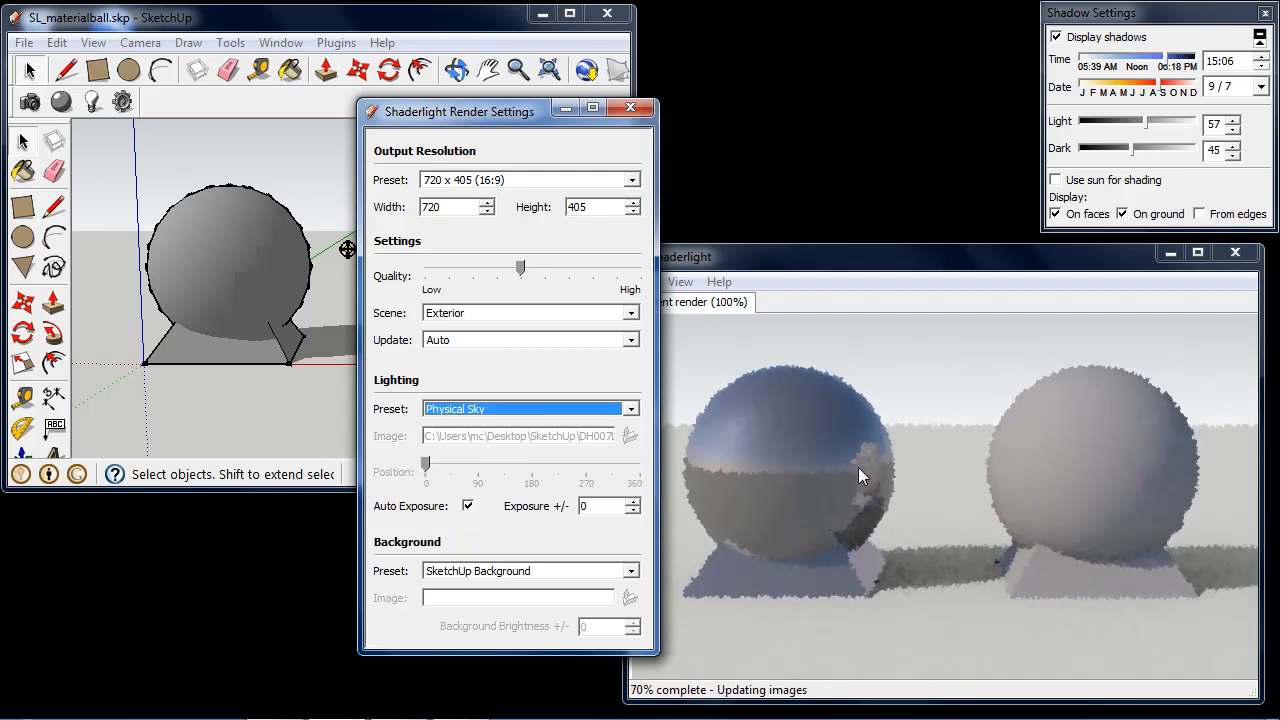
mouse_move(738, 423)
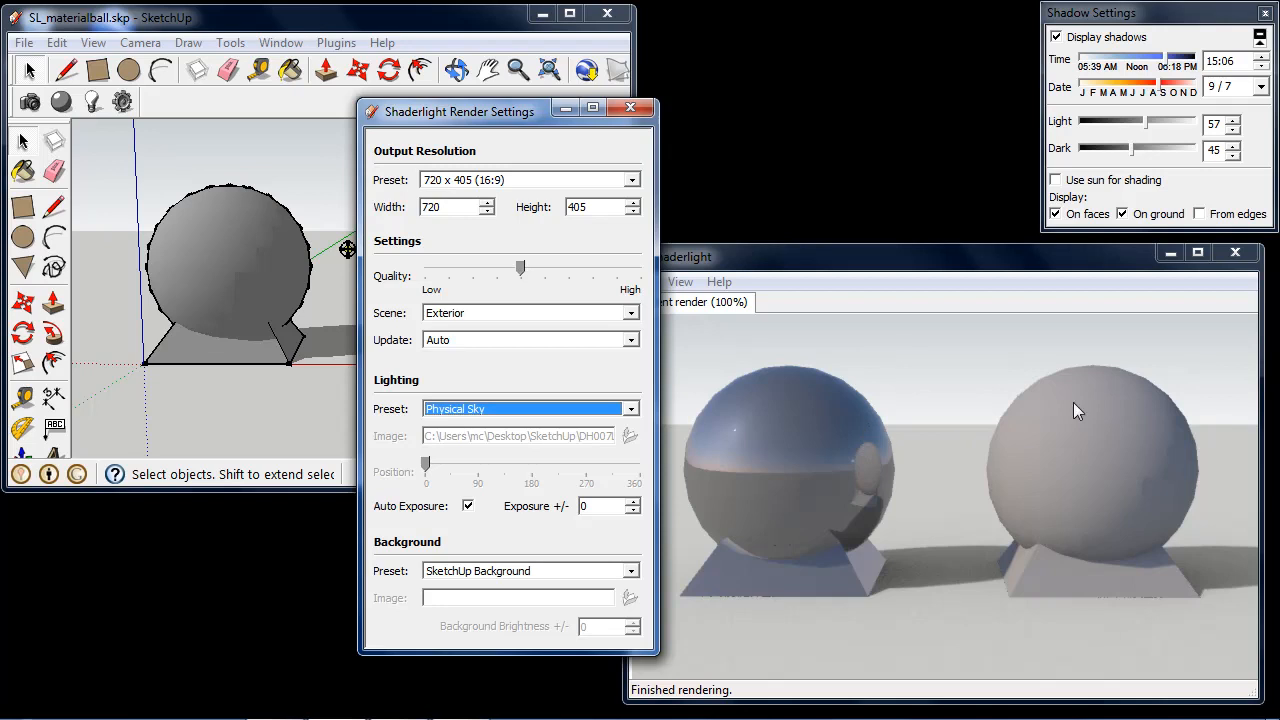
mouse_move(1188, 433)
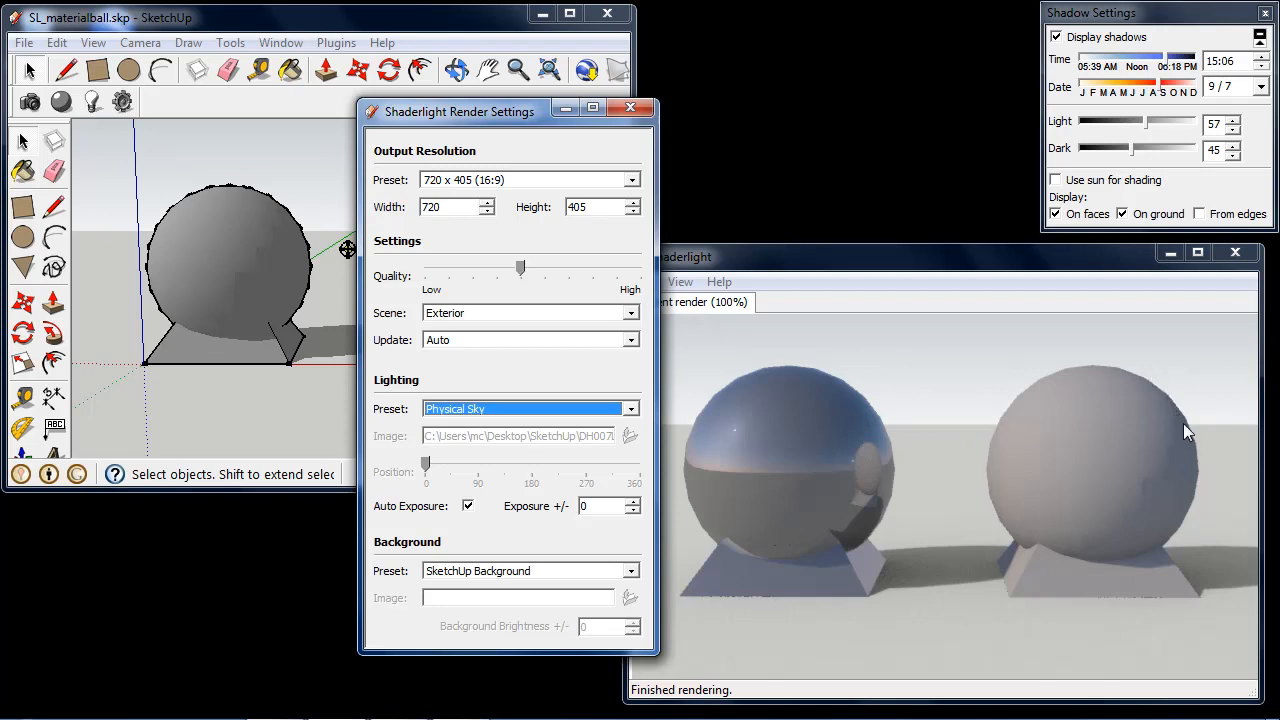
mouse_move(1188, 428)
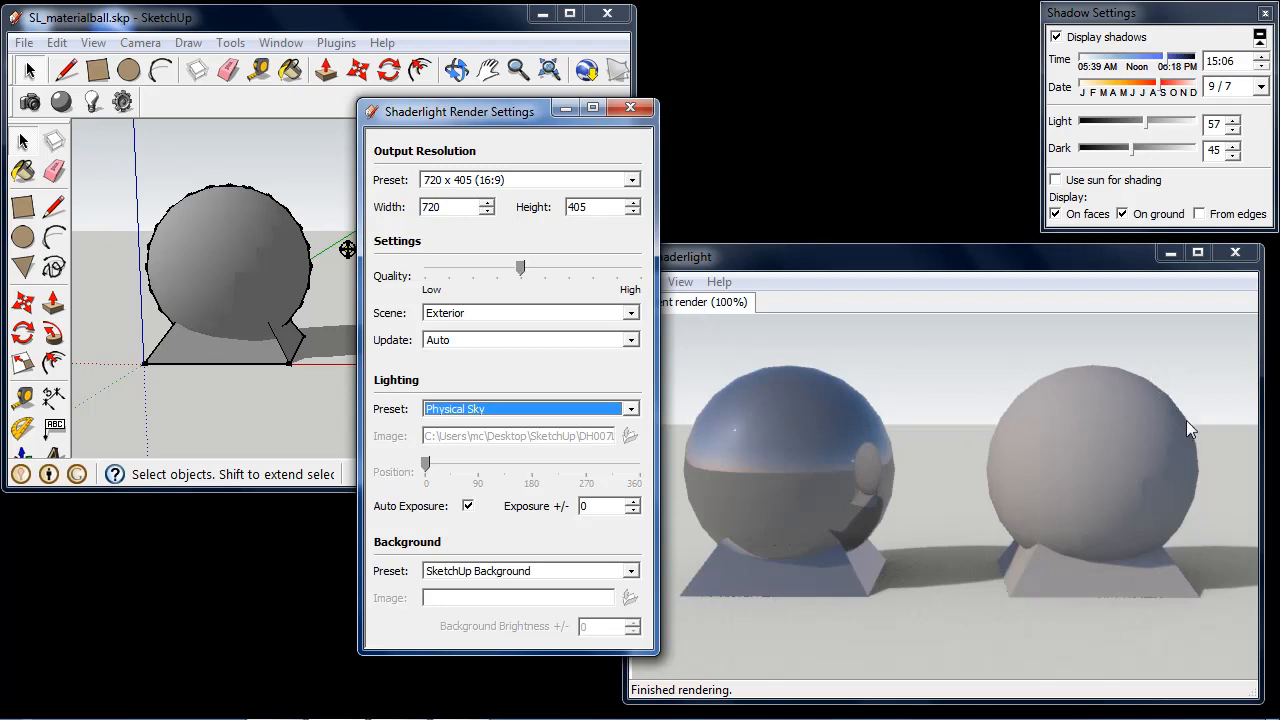
mouse_move(1163, 407)
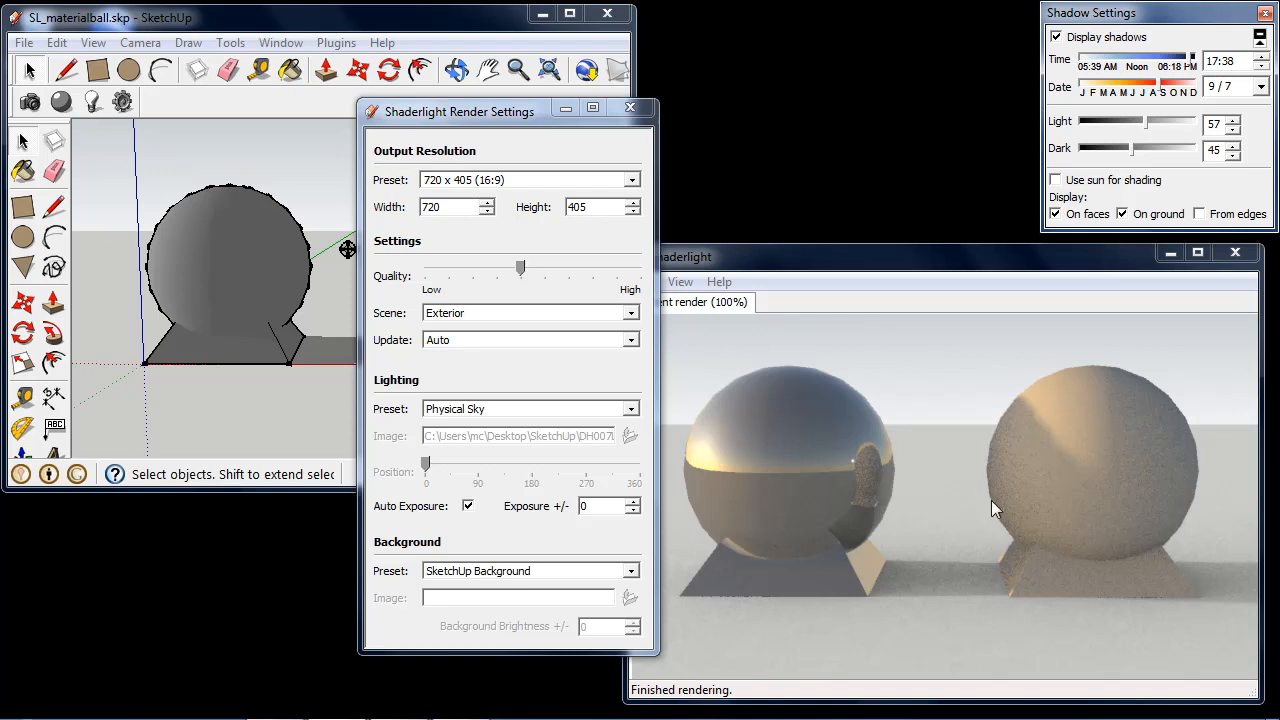
mouse_move(1035, 575)
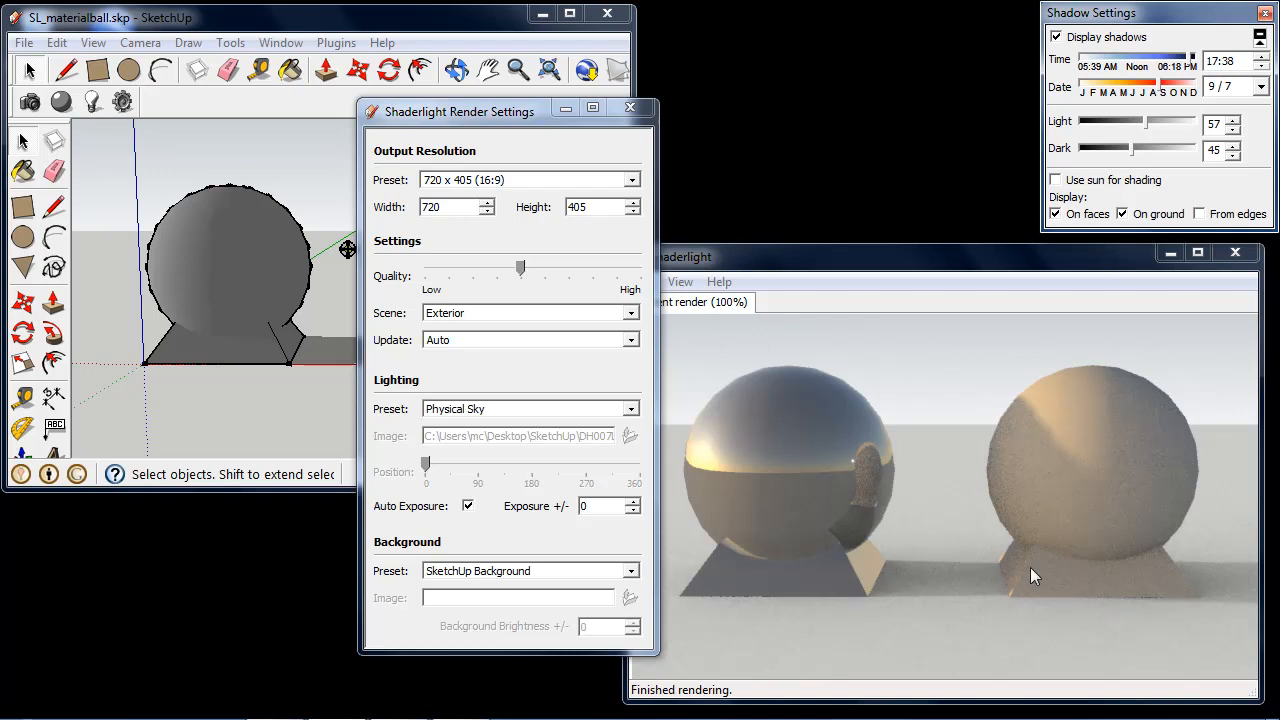
Set the shadow date to June 29 and the time to 11:25
drag(1170, 82, 1137, 82)
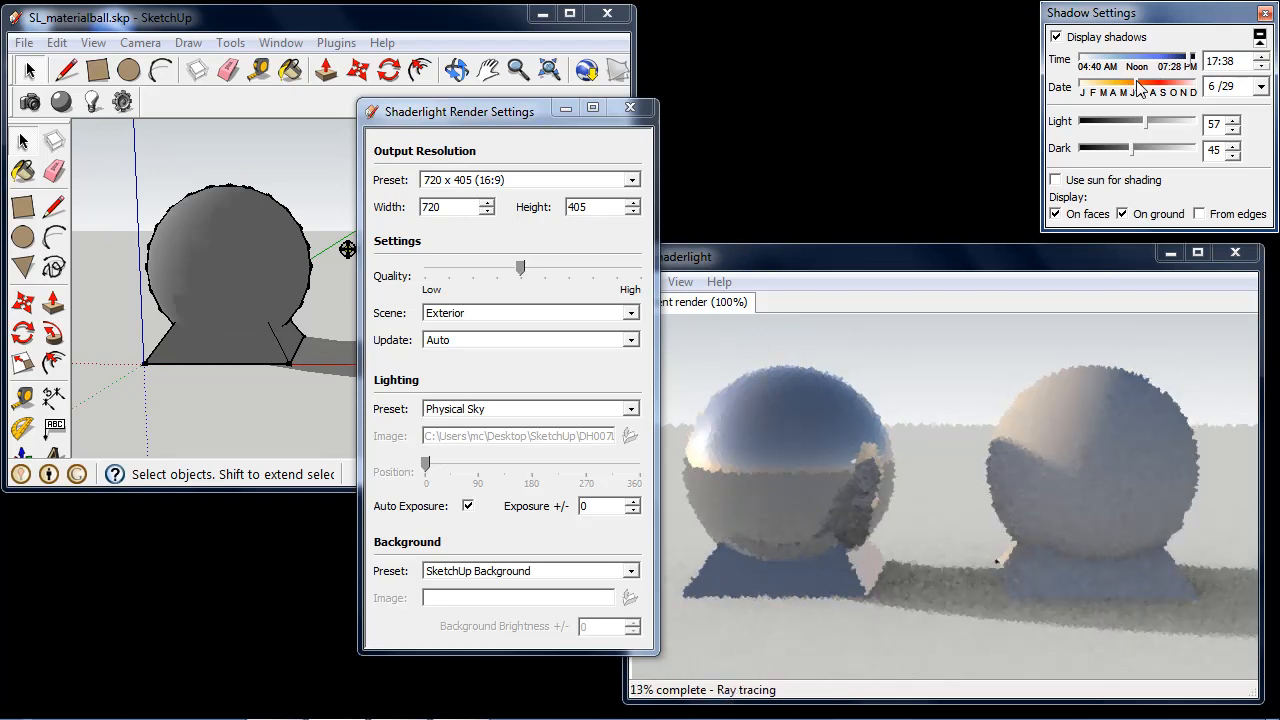
drag(1155, 58, 1130, 58)
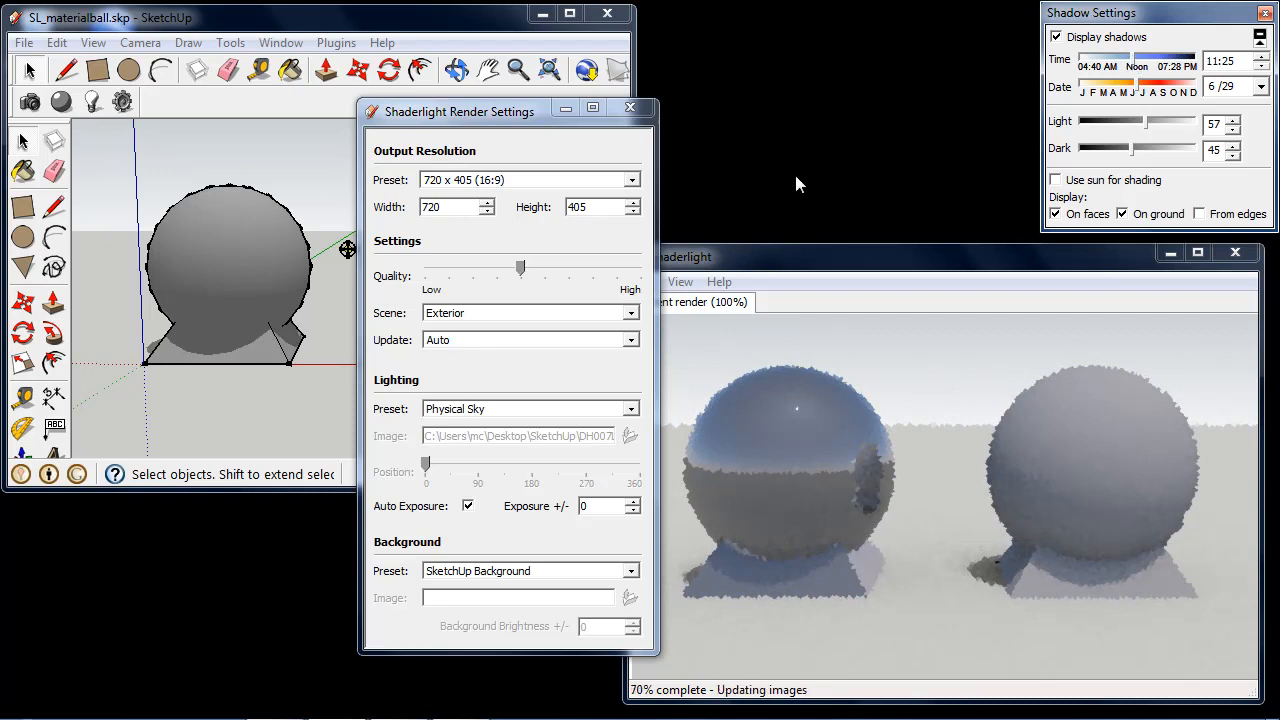
Choose Artificial Lights Only as the lighting preset, then reopen the preset list
click(631, 408)
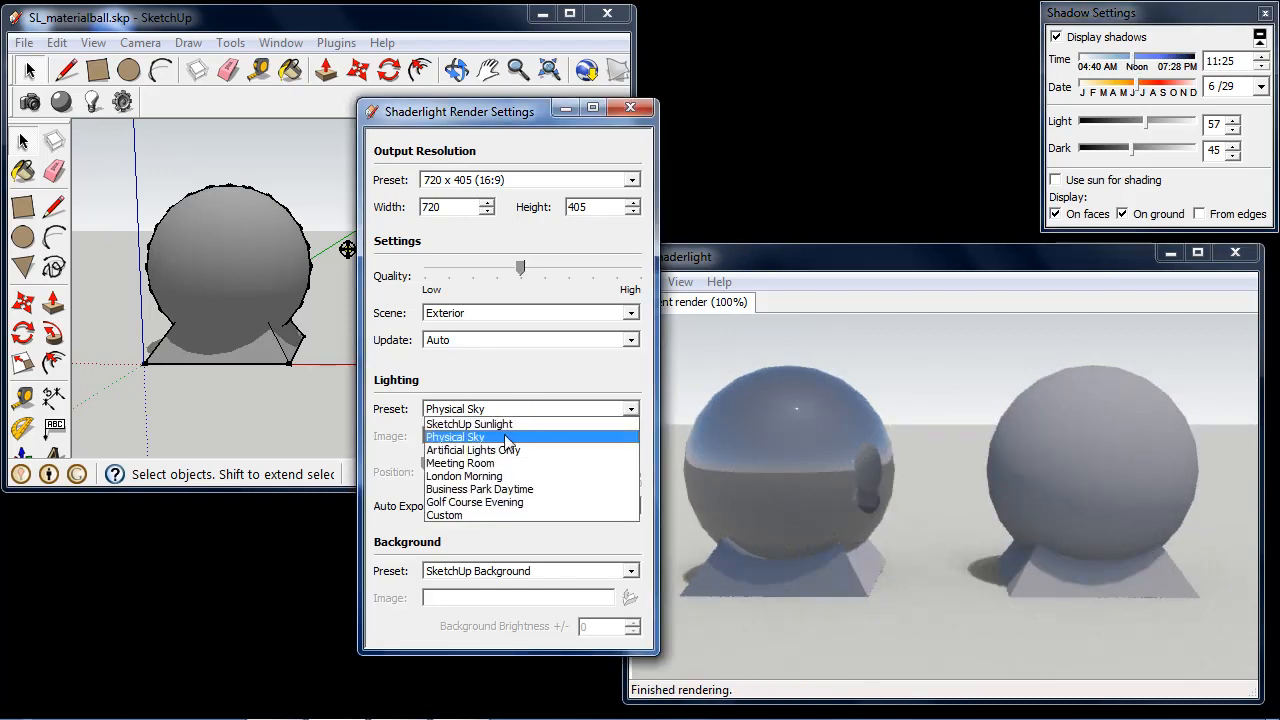
mouse_move(472, 450)
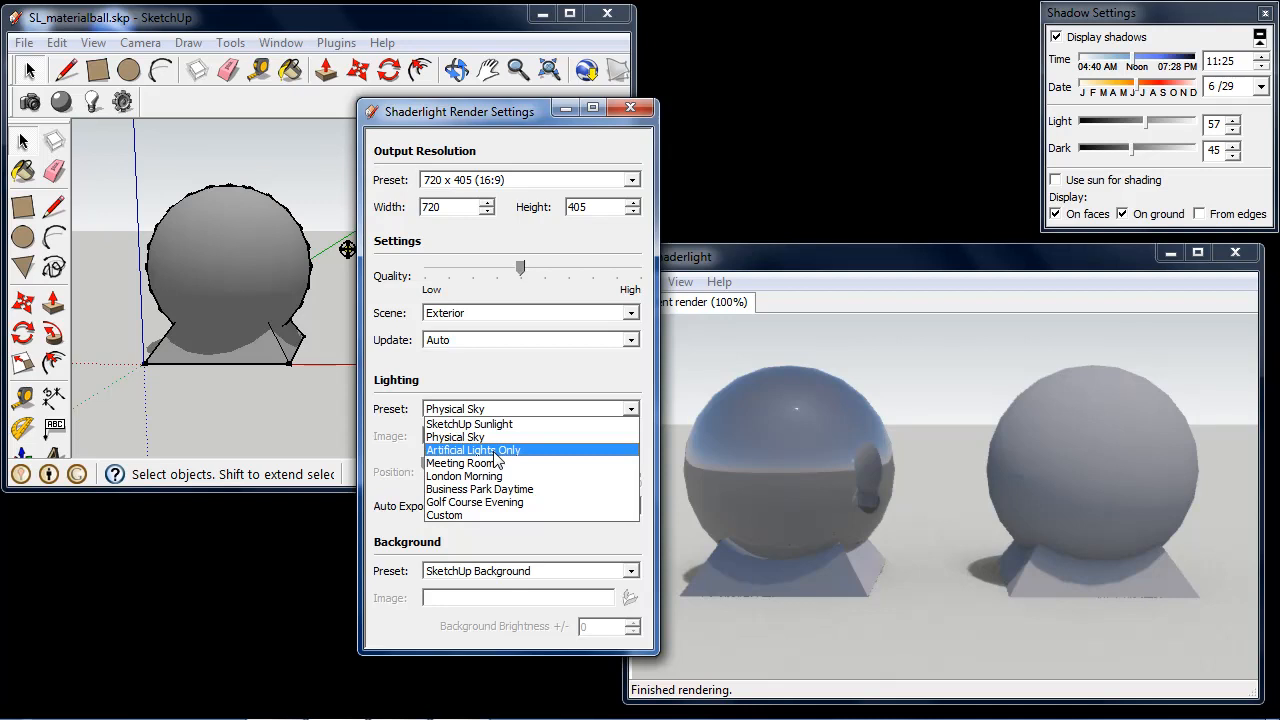
click(473, 450)
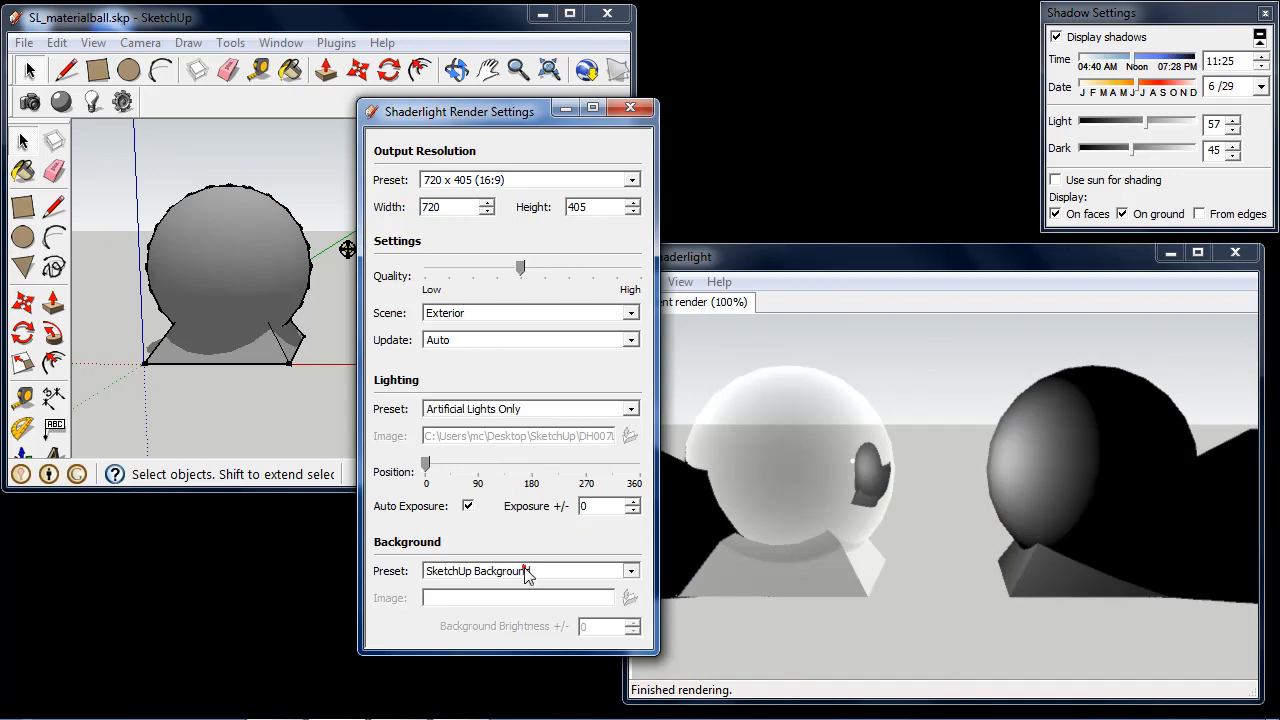
click(525, 571)
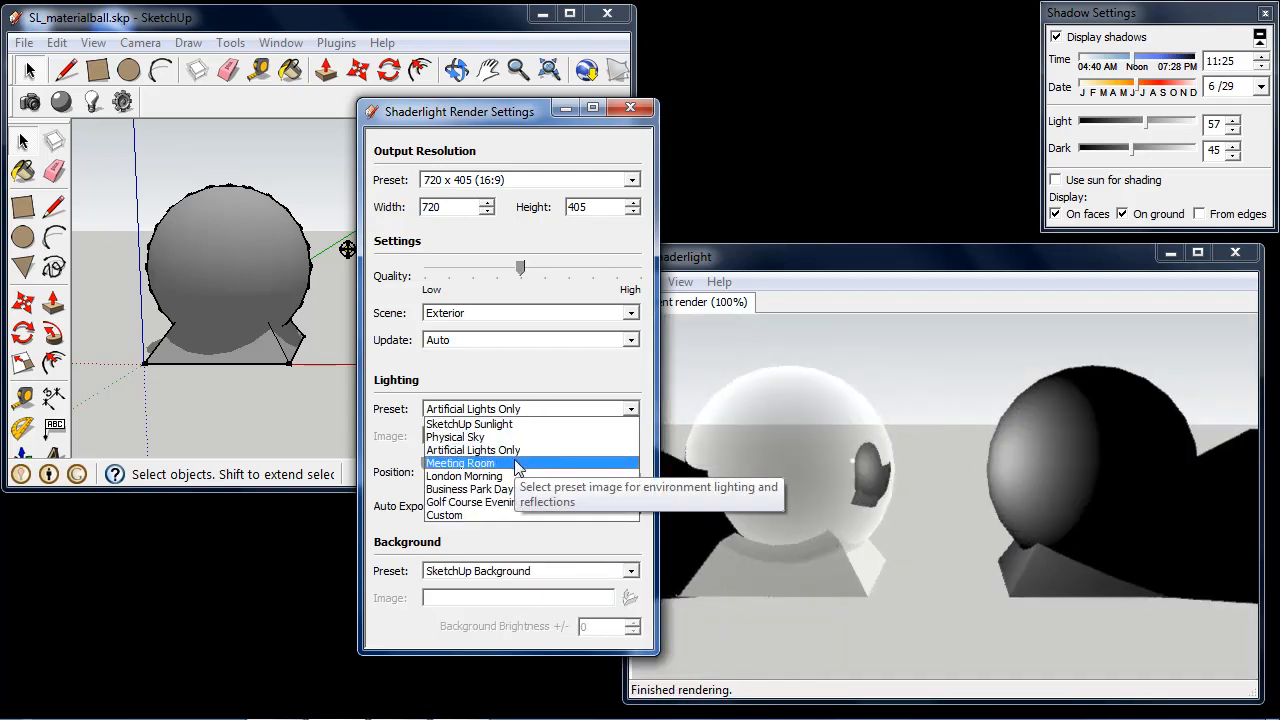
mouse_move(545, 470)
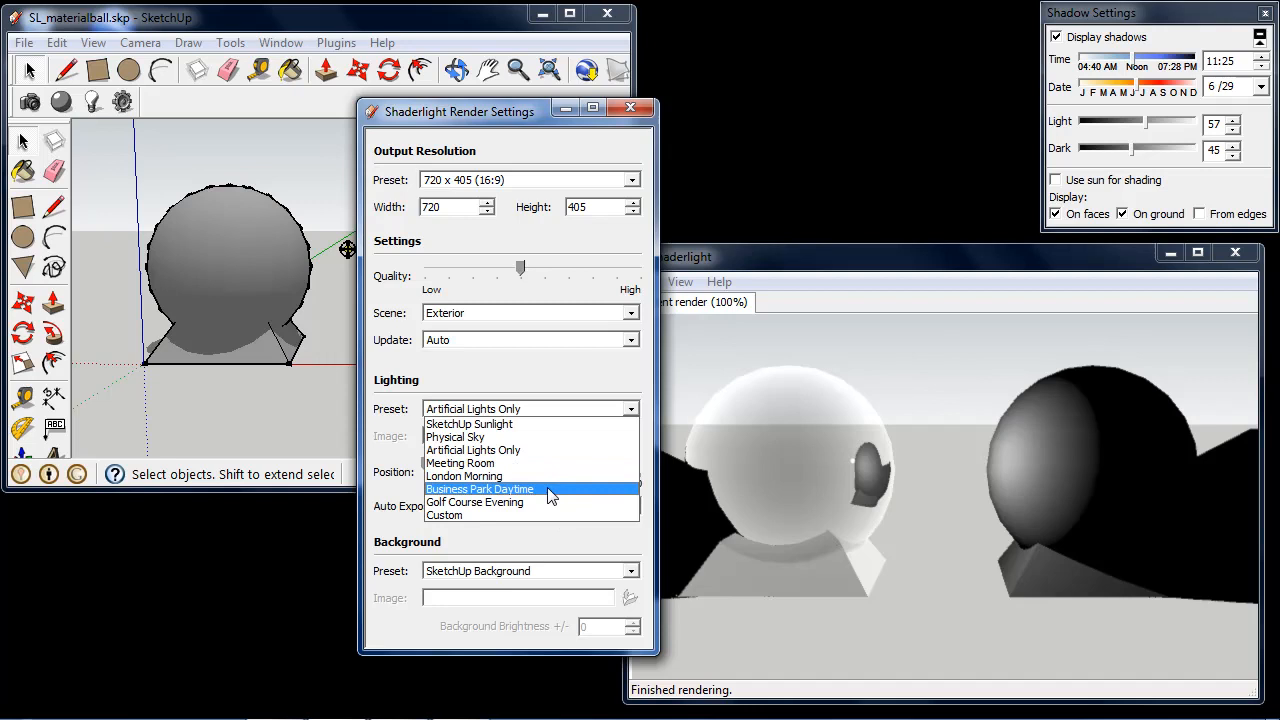
mouse_move(474, 502)
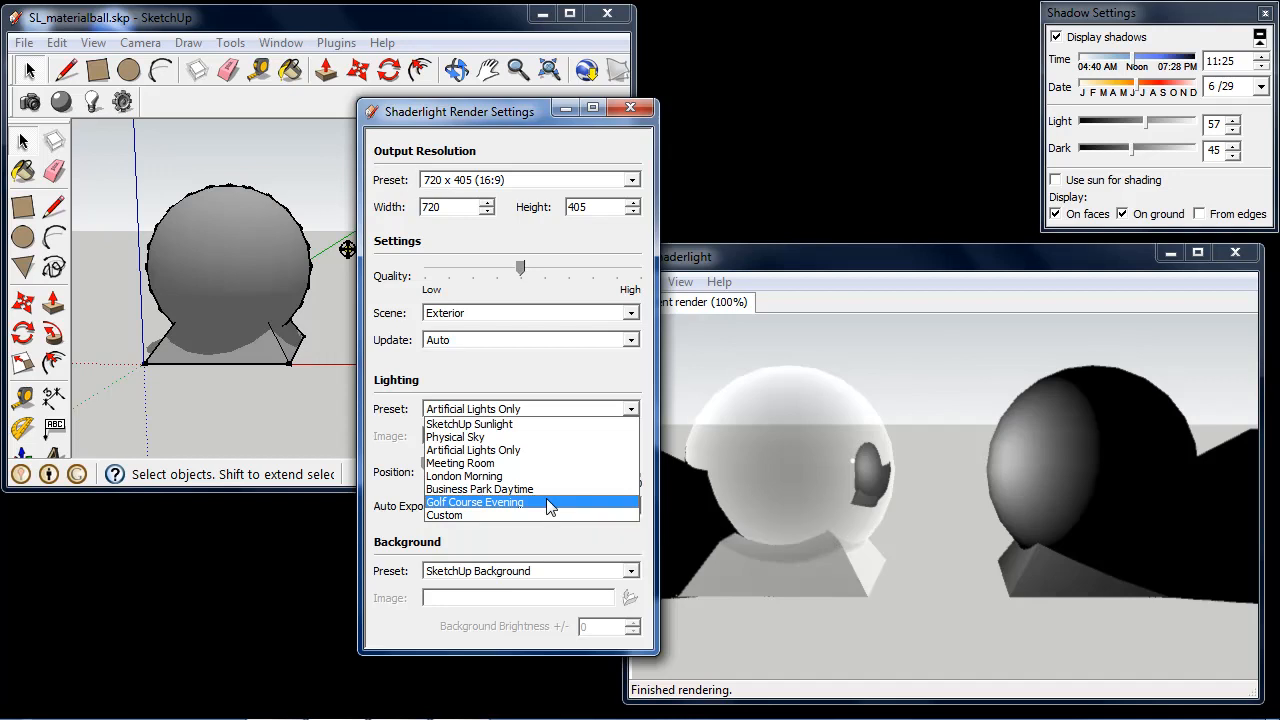
Select London Morning as the Shaderlight lighting preset
click(463, 476)
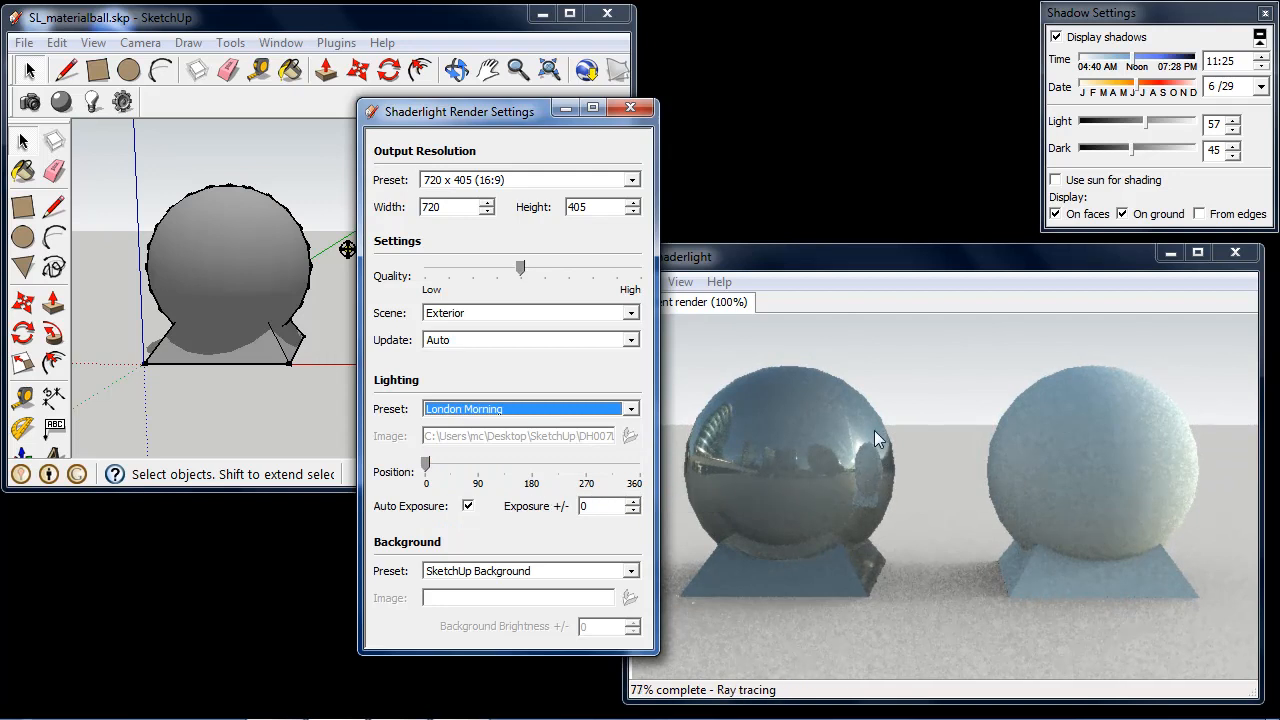
mouse_move(818, 395)
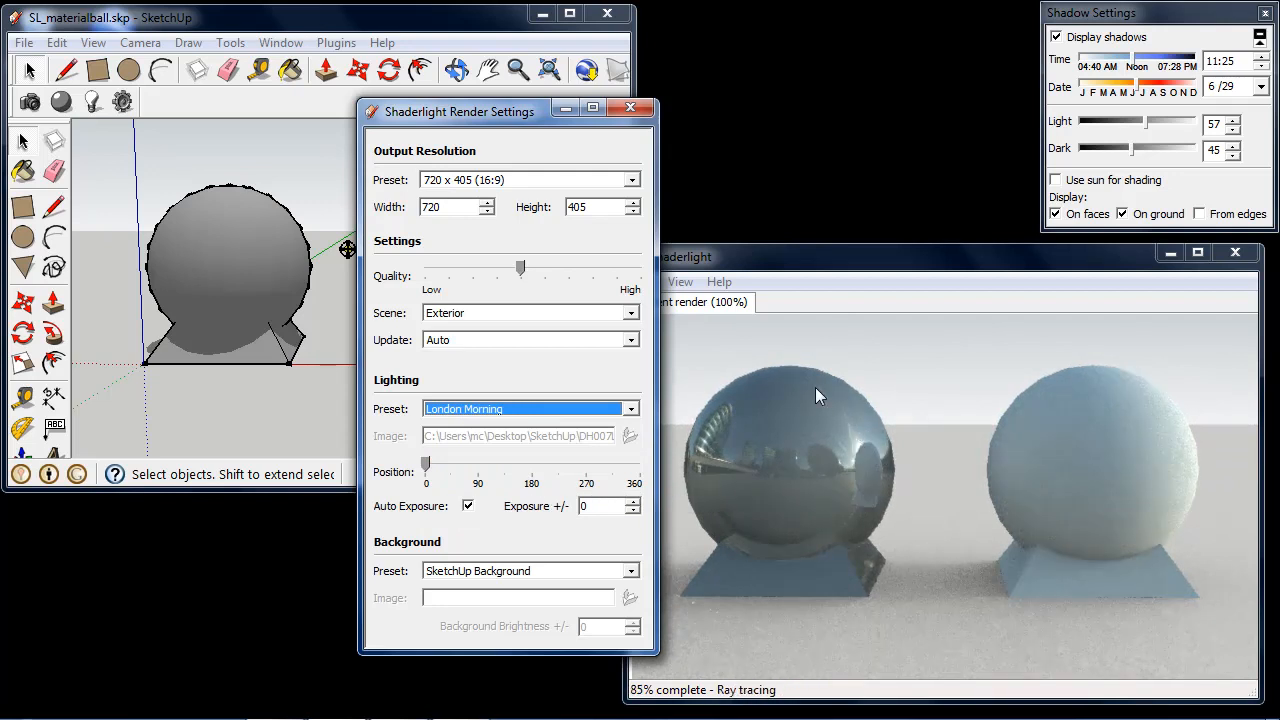
mouse_move(863, 428)
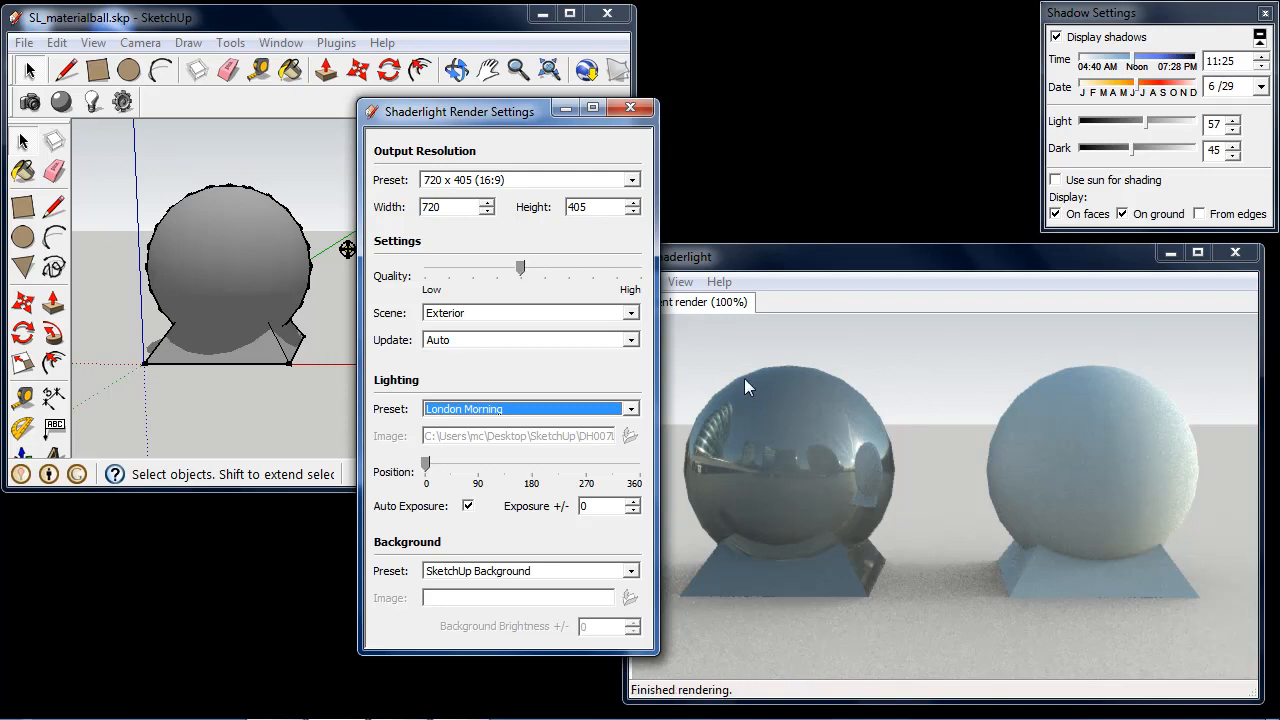
mouse_move(895, 395)
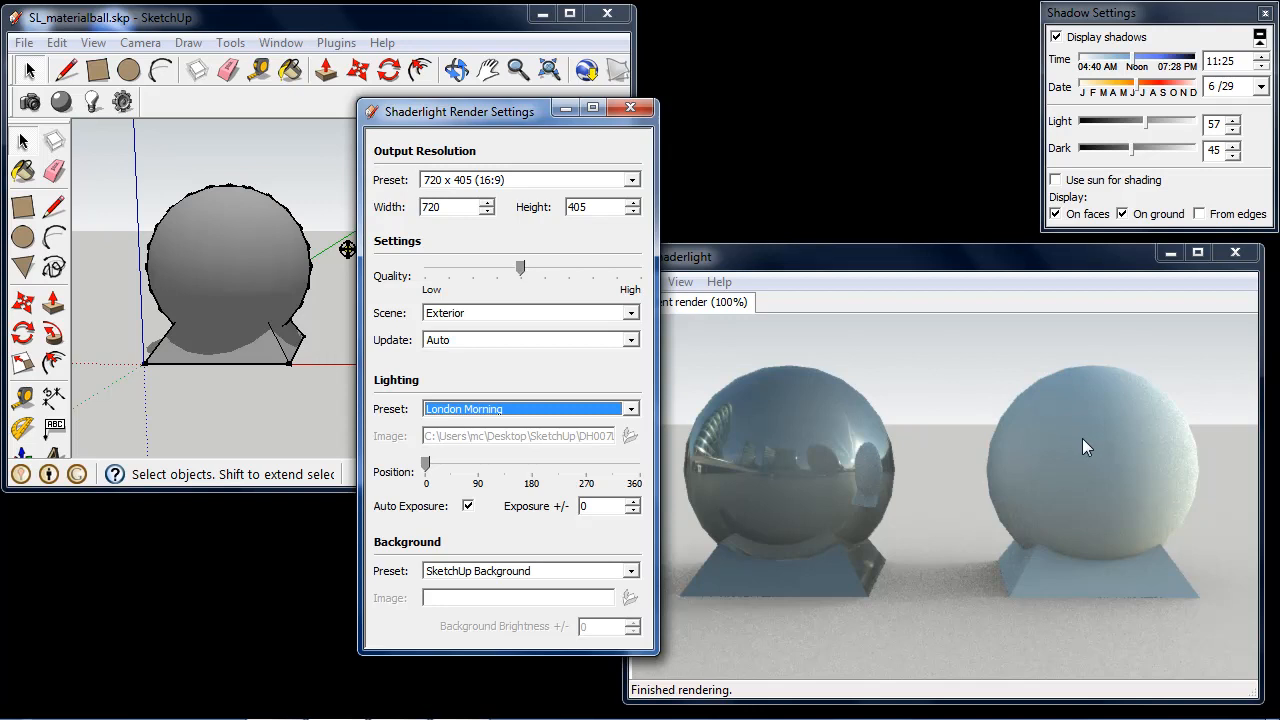
mouse_move(1095, 389)
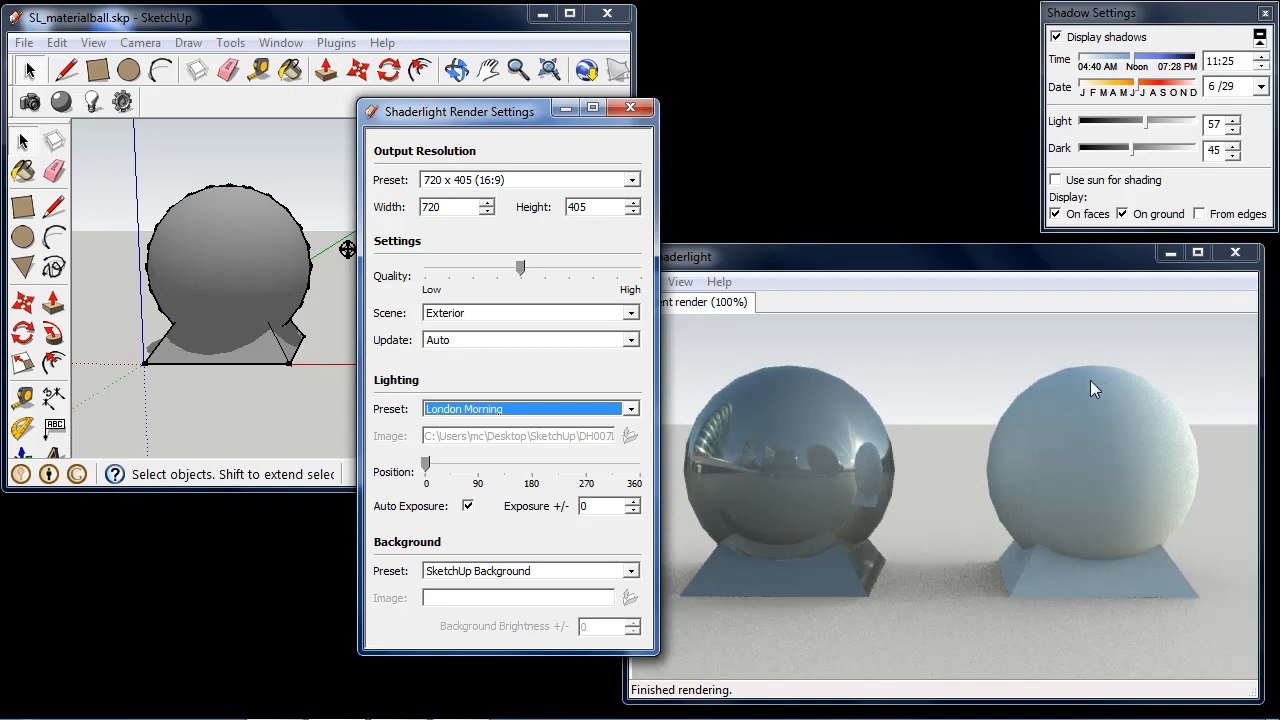
mouse_move(868, 455)
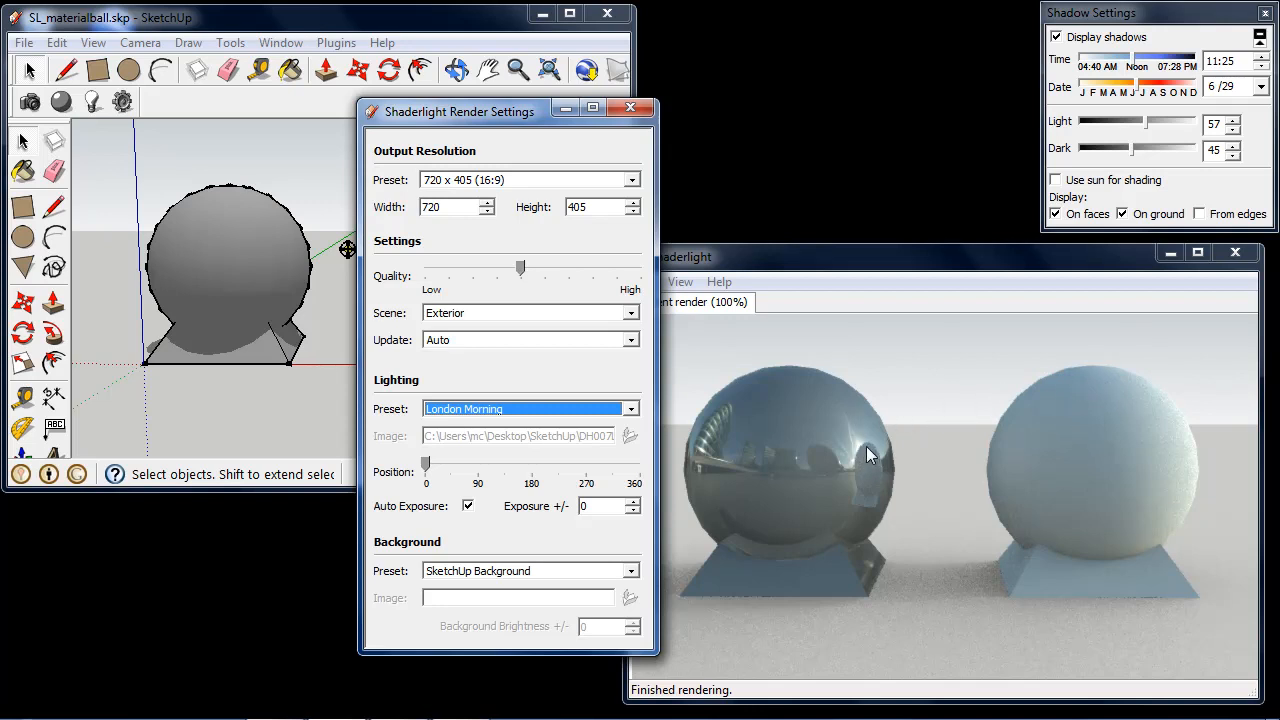
mouse_move(933, 450)
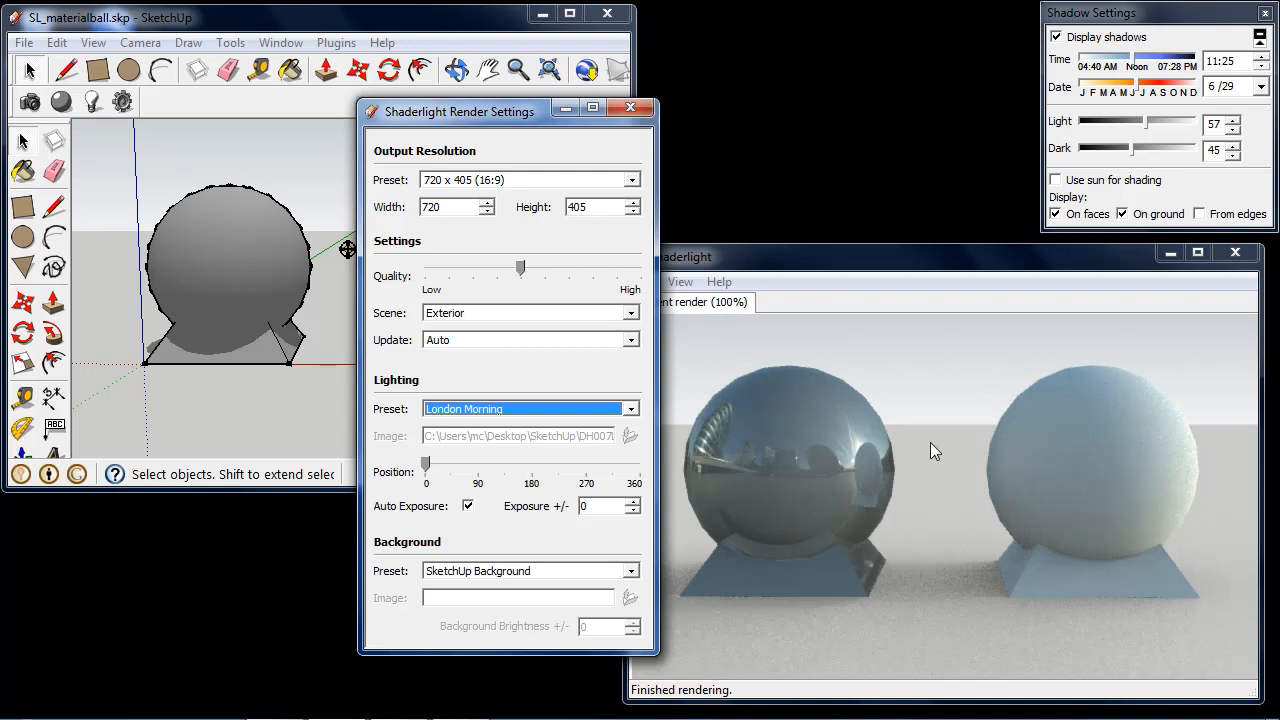
mouse_move(480, 477)
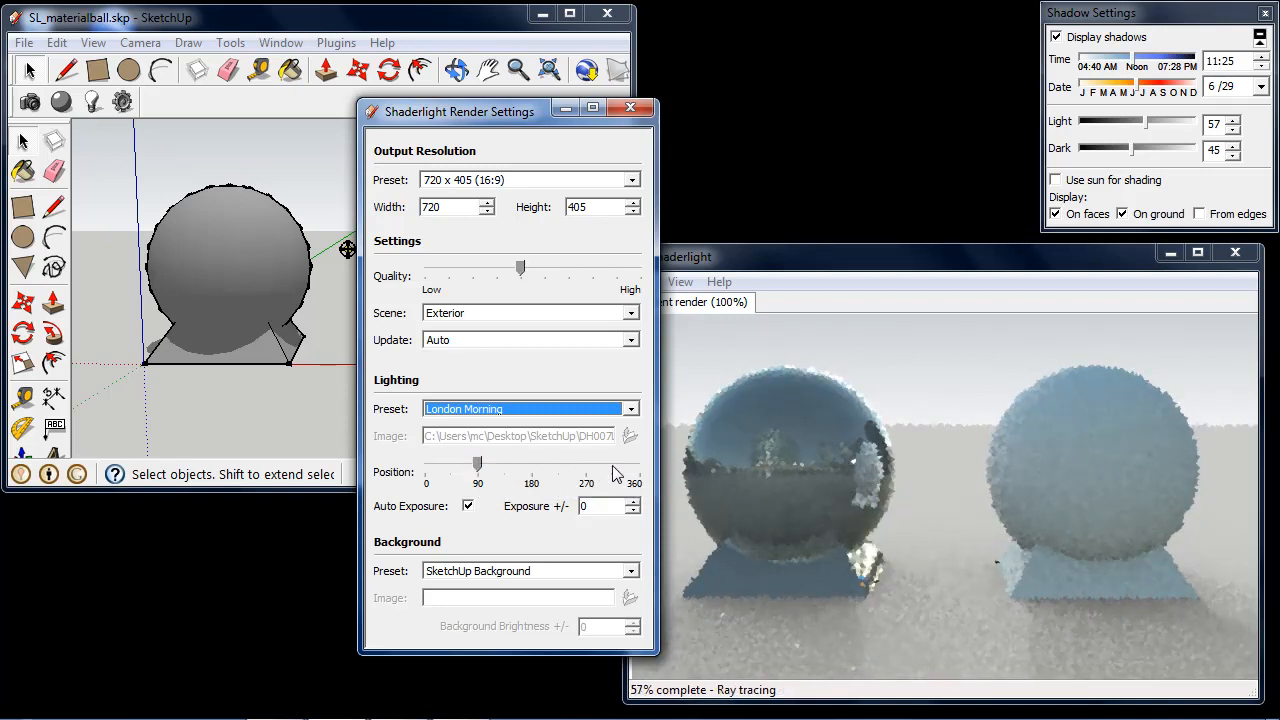
Drag the Lighting Position slider to about 300 degrees to rotate the environment
drag(477, 464, 613, 464)
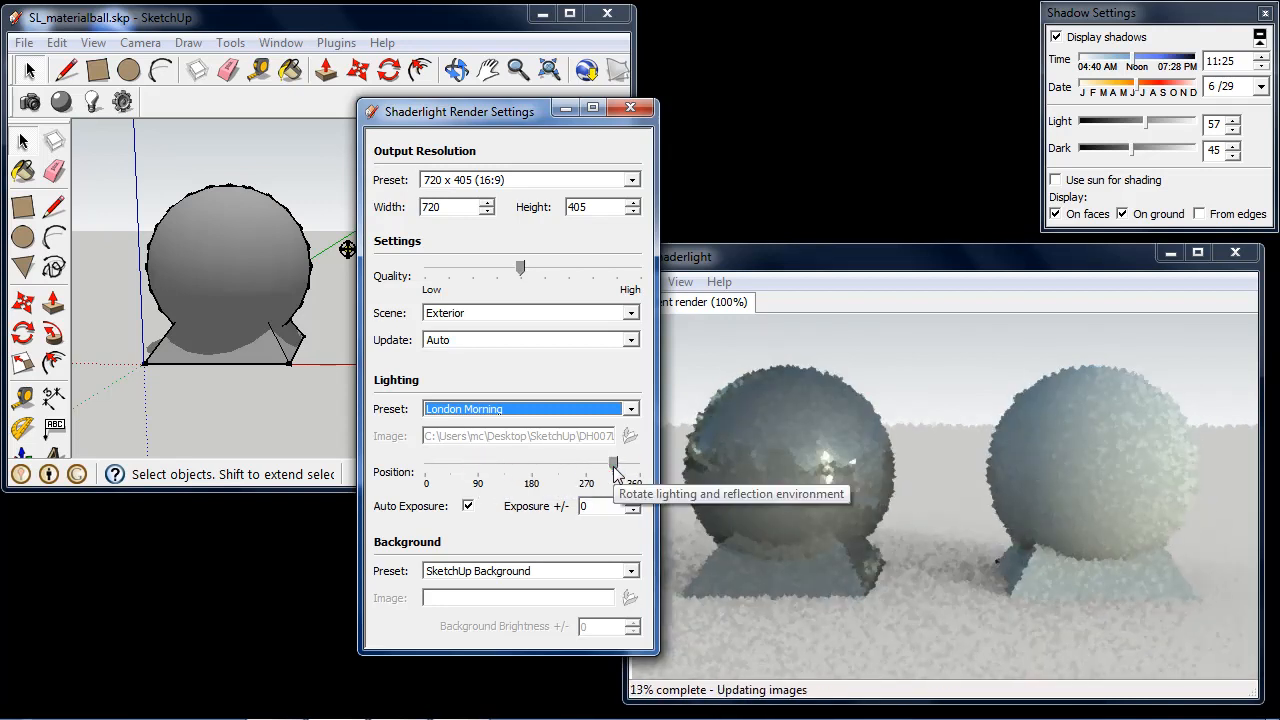